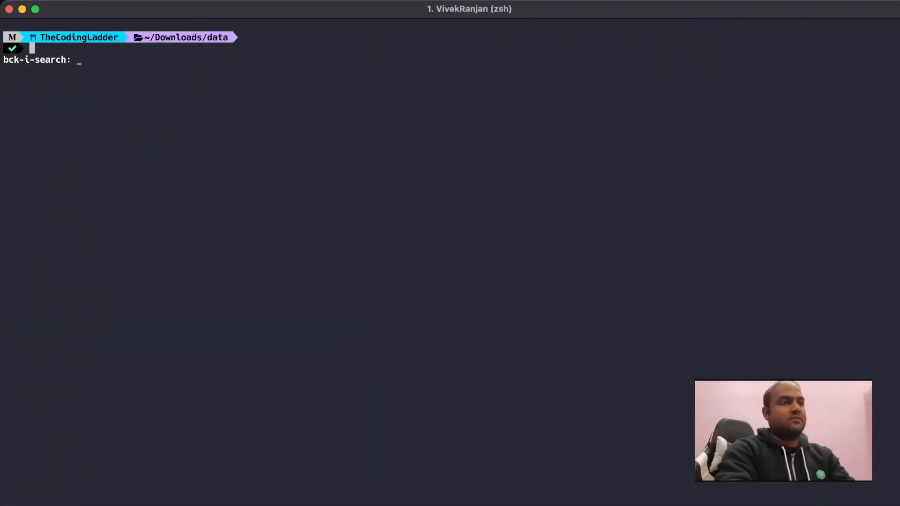
Step: Reverse-search history for 'jq' to recall the cat-and-jq pipeline on jsonfilewithhierarchy-100.json
{"action": "key", "text": "Escape"}
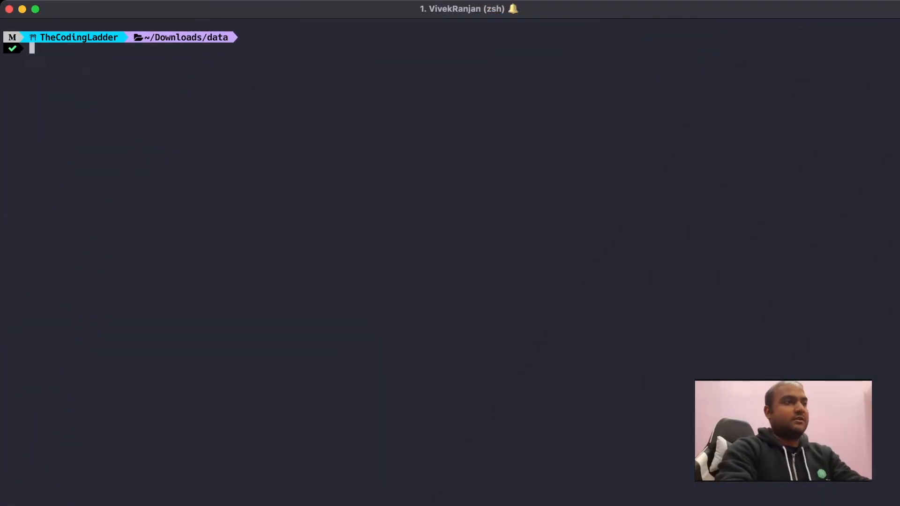
{"action": "key", "text": "ctrl+r"}
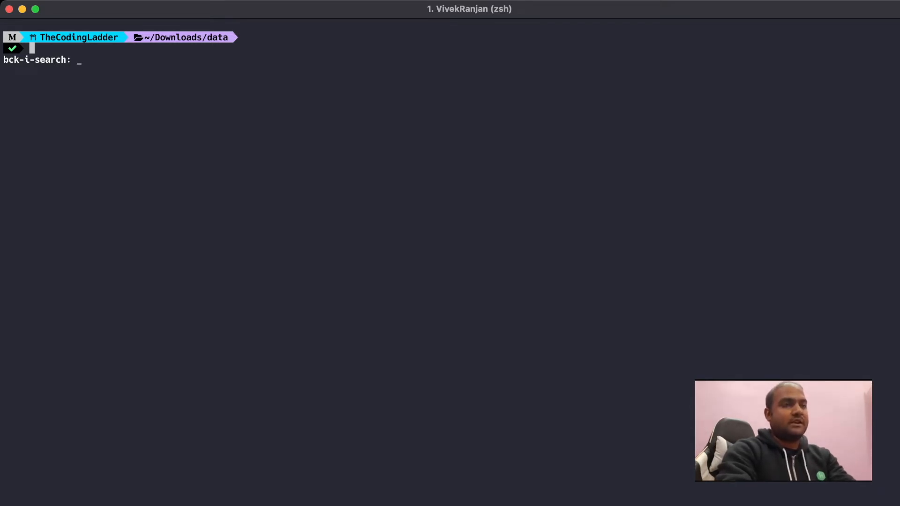
{"action": "type", "text": "jq"}
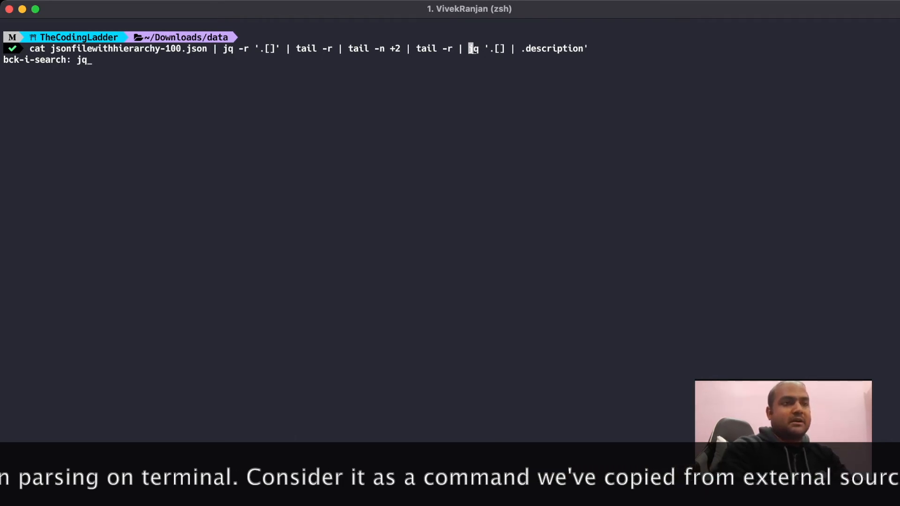
Step: Append '| tail -n 5' to the recalled jq pipeline and run it, printing the last five descriptions
{"action": "key", "text": "Escape"}
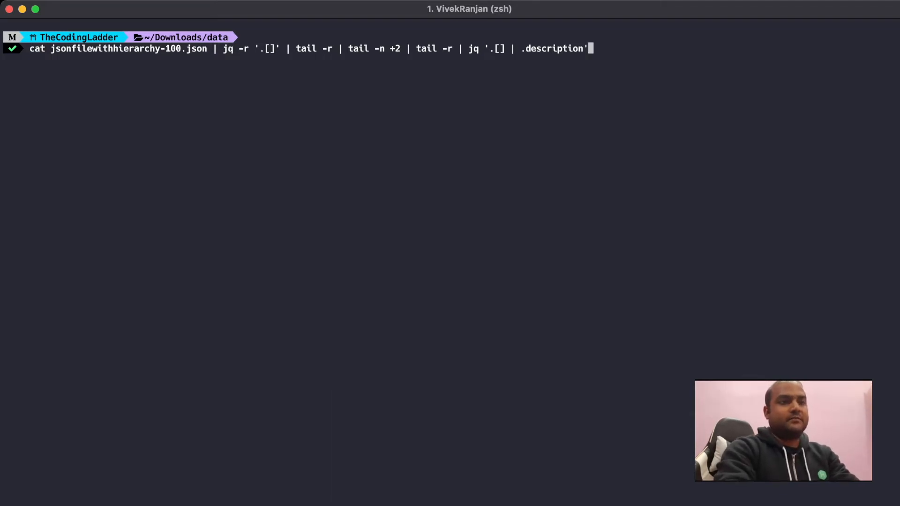
{"action": "type", "text": "|"}
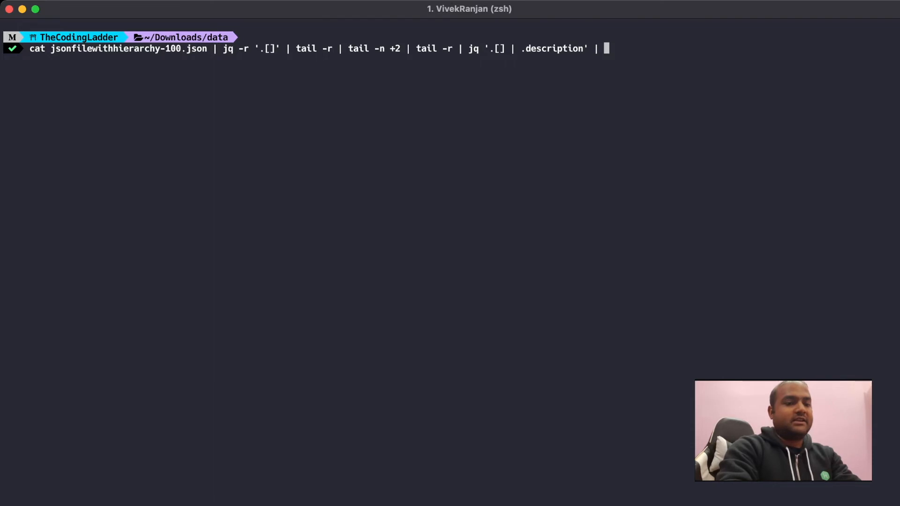
{"action": "type", "text": "tail -"}
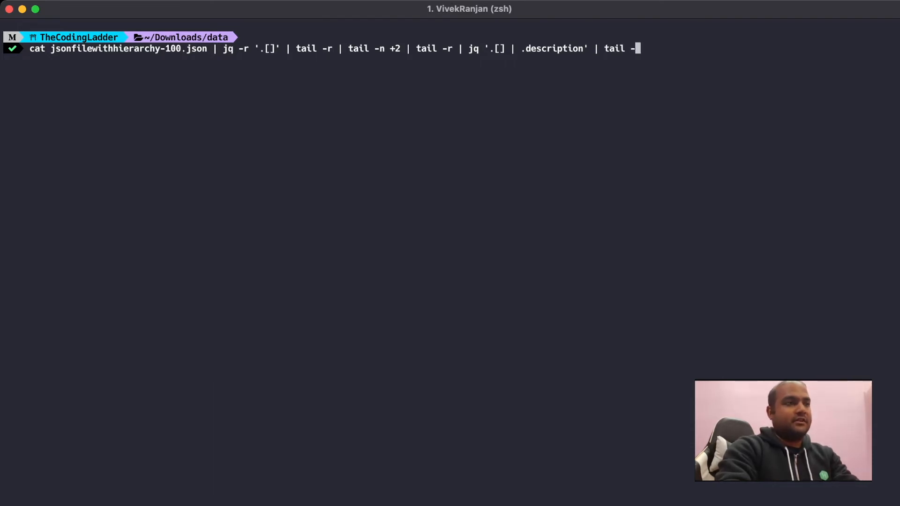
{"action": "type", "text": "n 5"}
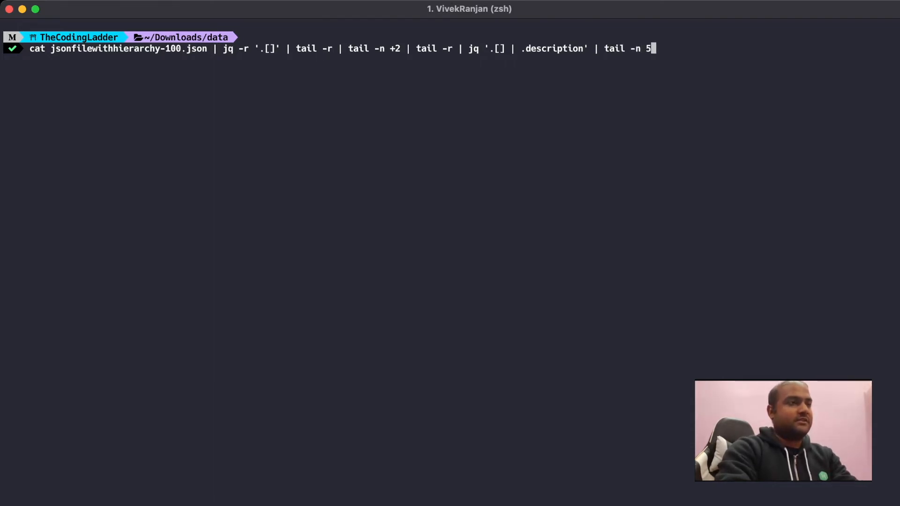
{"action": "key", "text": "Return"}
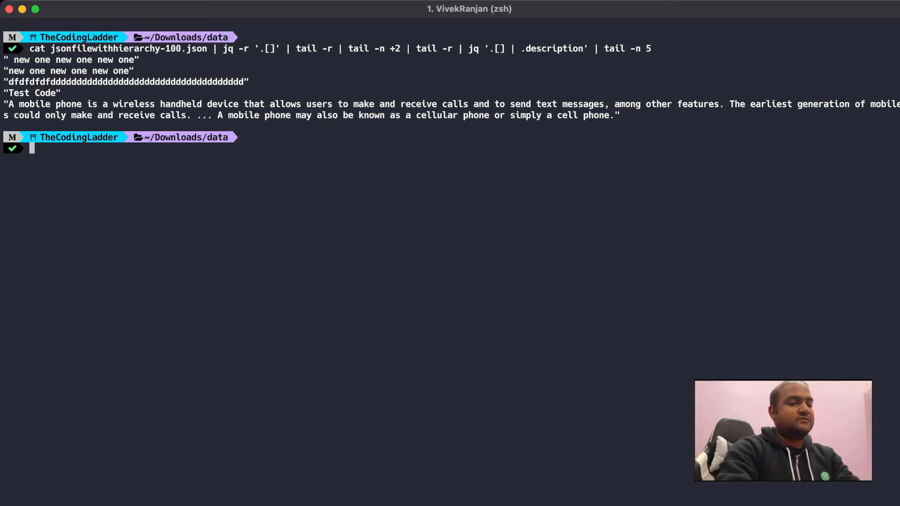
{"action": "key", "text": "ctrl+r"}
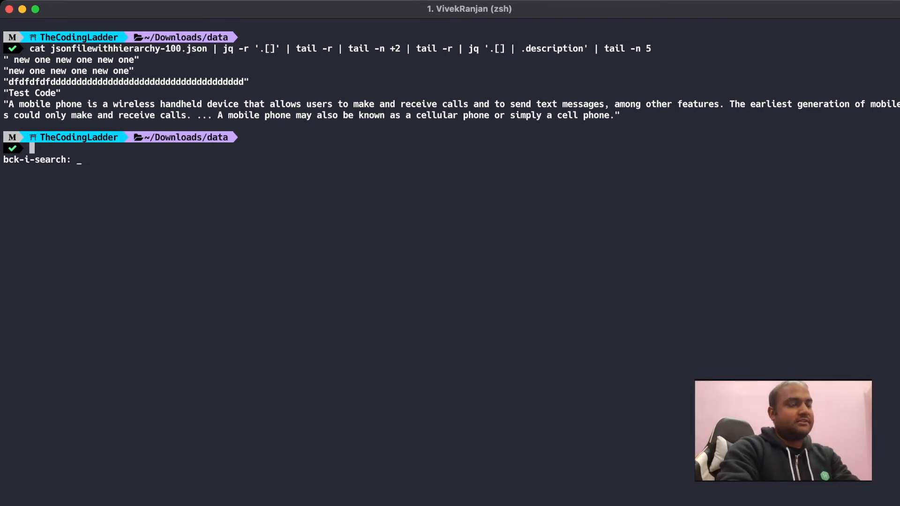
Step: Recall 'brew services stop nginx' via 'ngin', run it (nginx not started), then search 'start'
{"action": "type", "text": "nginx"}
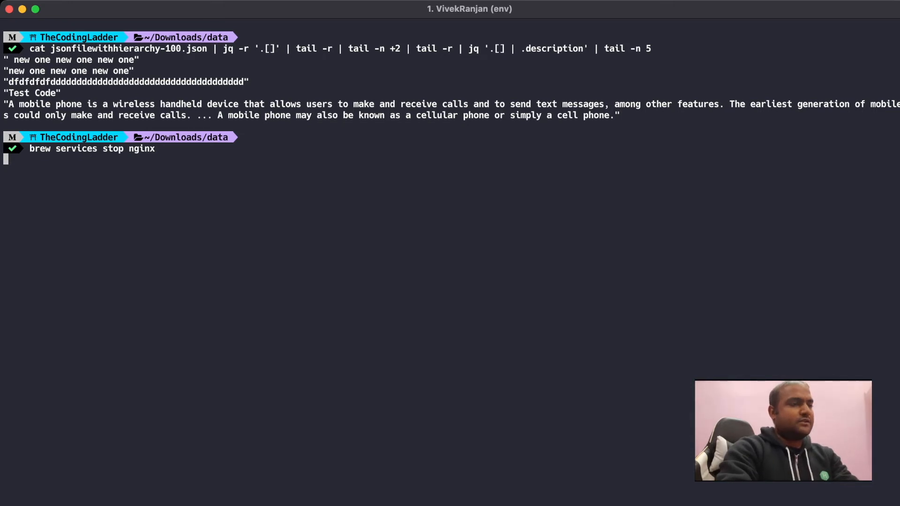
{"action": "key", "text": "Return"}
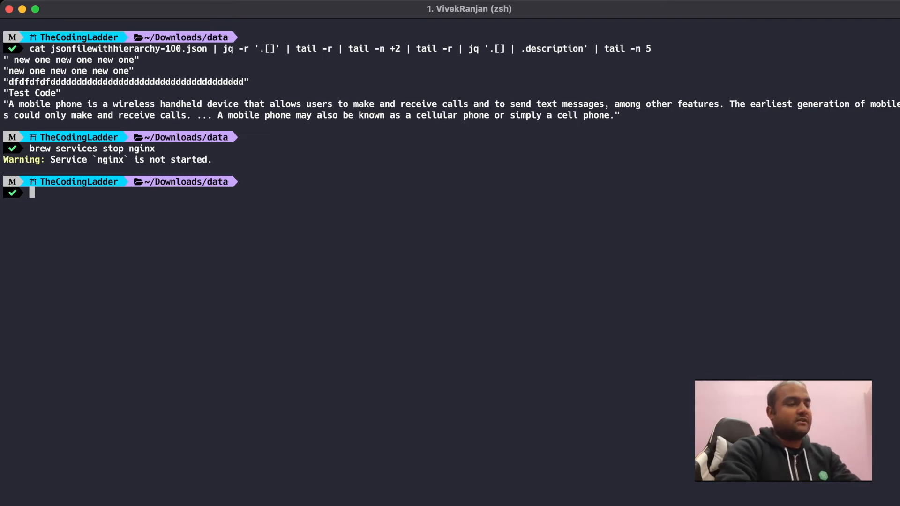
{"action": "type", "text": "start"}
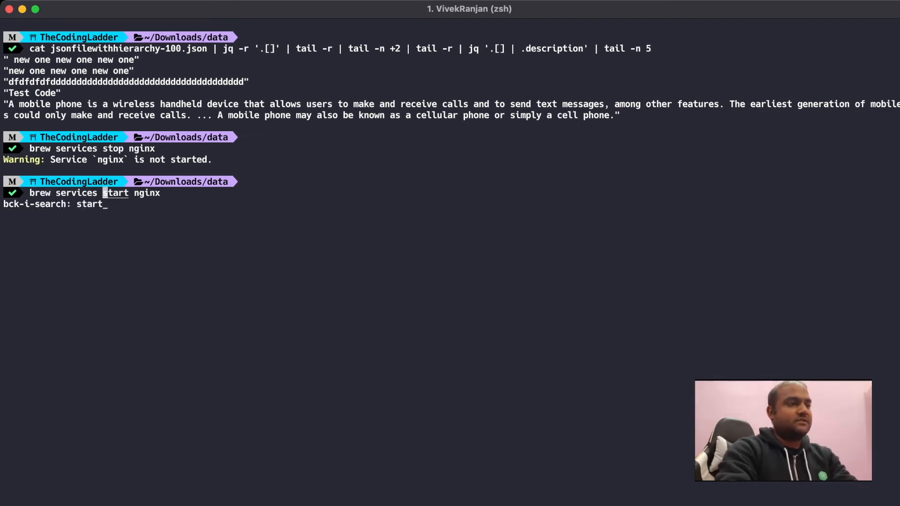
Step: Run the recalled 'brew services start nginx' successfully, then reverse-search 'stop'
{"action": "key", "text": "Return"}
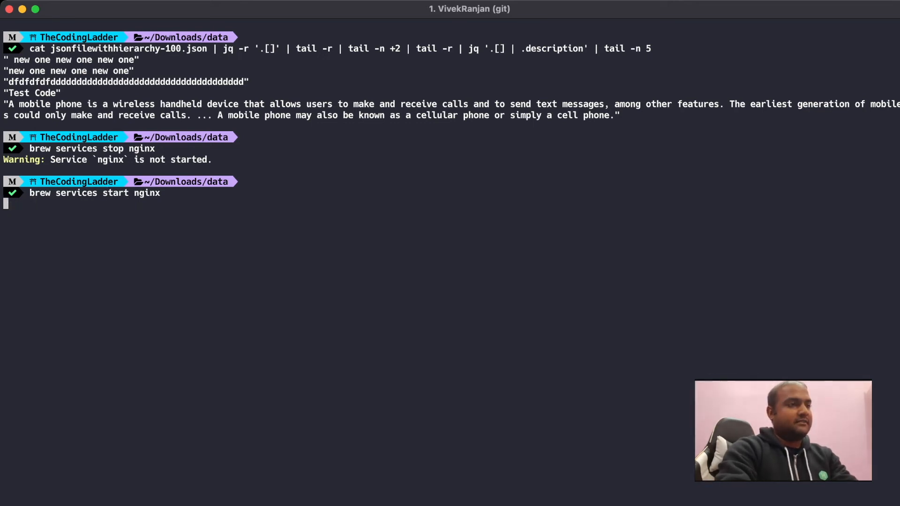
{"action": "key", "text": "Return"}
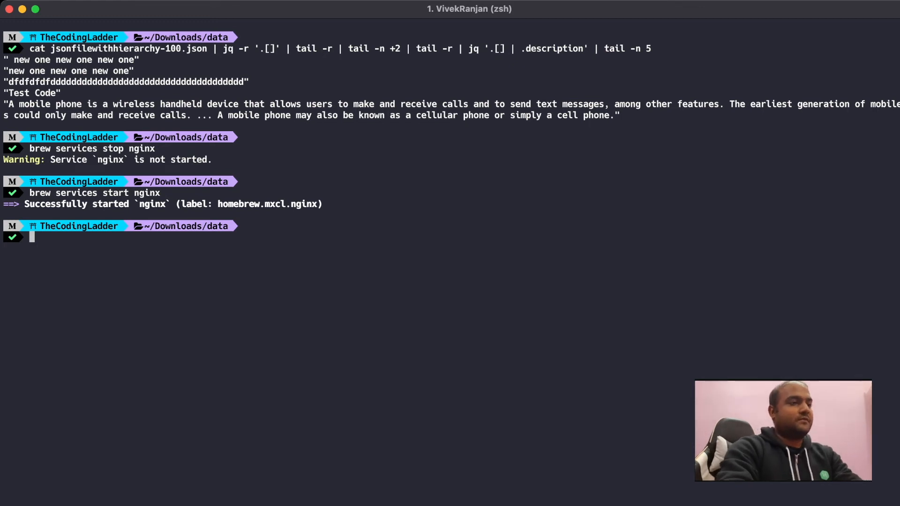
{"action": "type", "text": "st"}
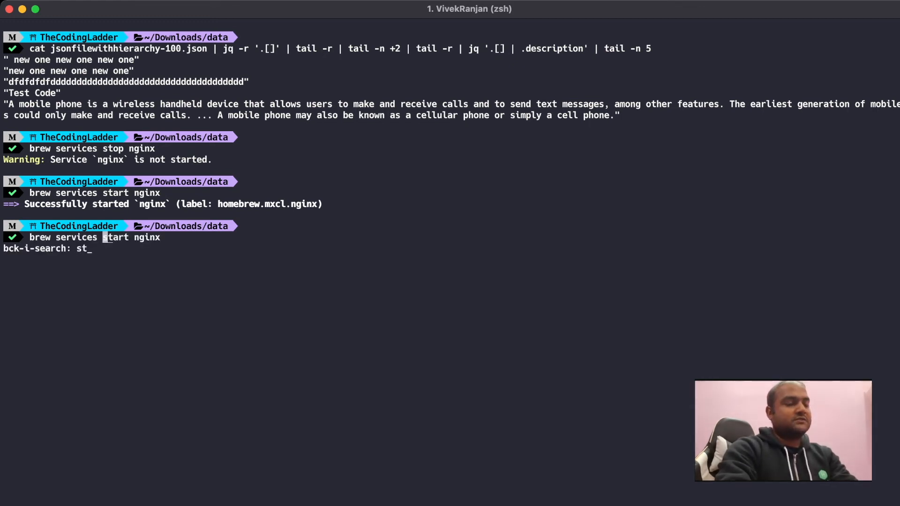
{"action": "type", "text": "op"}
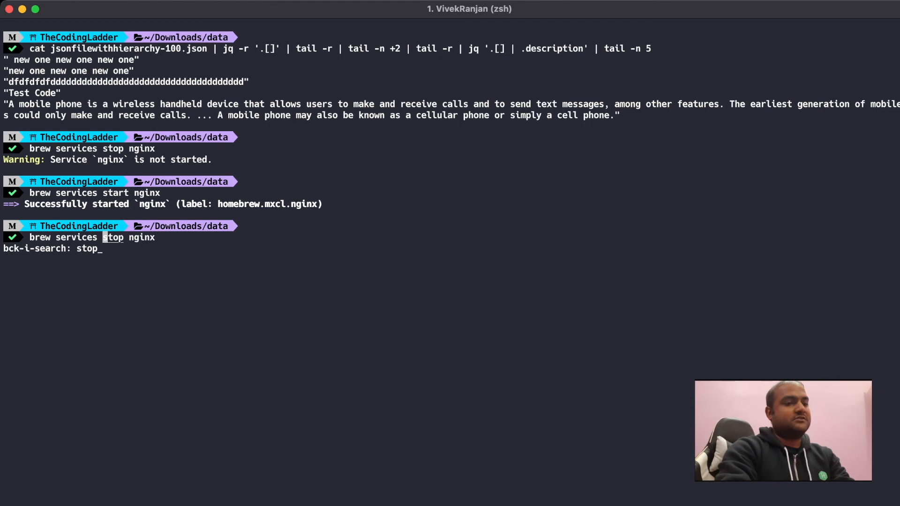